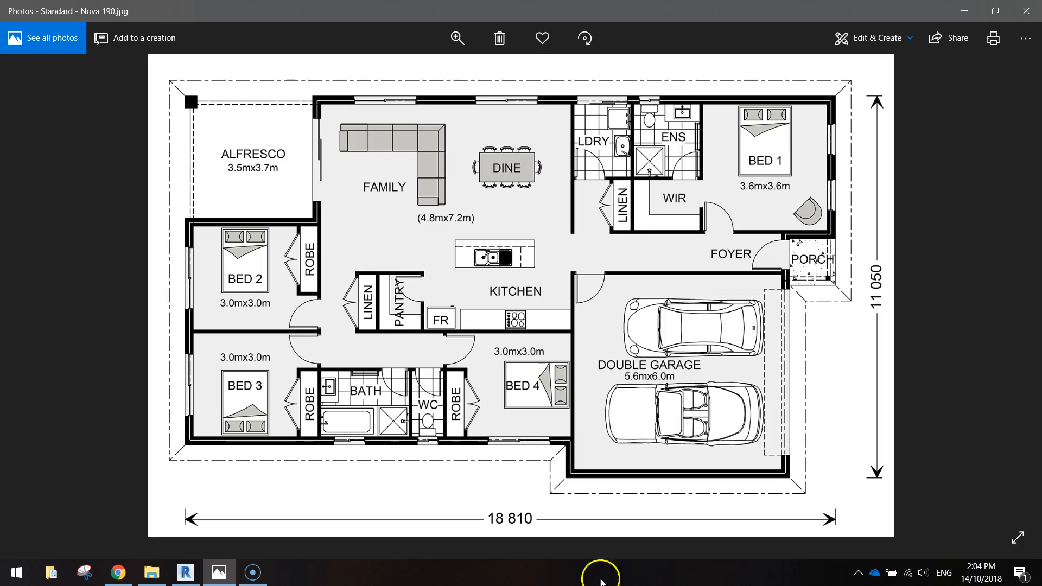
Step: Switch from the Photos floor plan image back to Revit via the taskbar
left_click(186, 572)
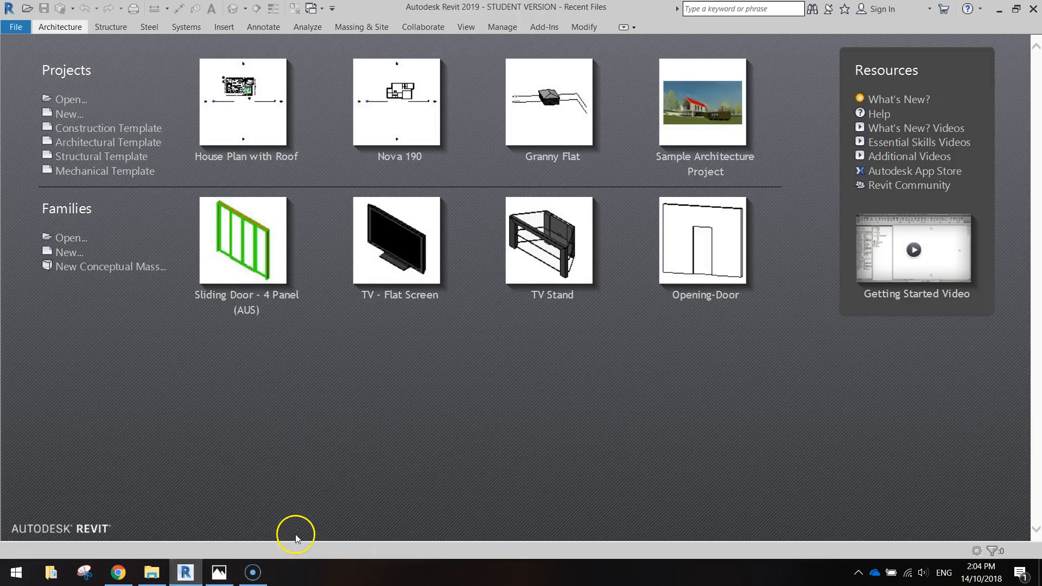
mouse_move(106, 142)
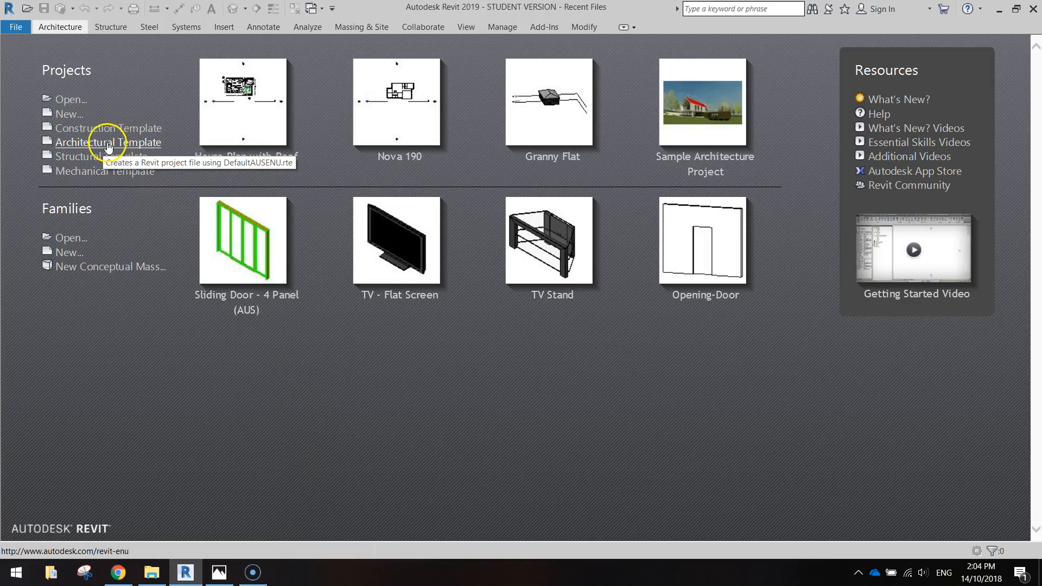
Step: Create a new project from the Architectural Template on the Recent Files screen
left_click(107, 142)
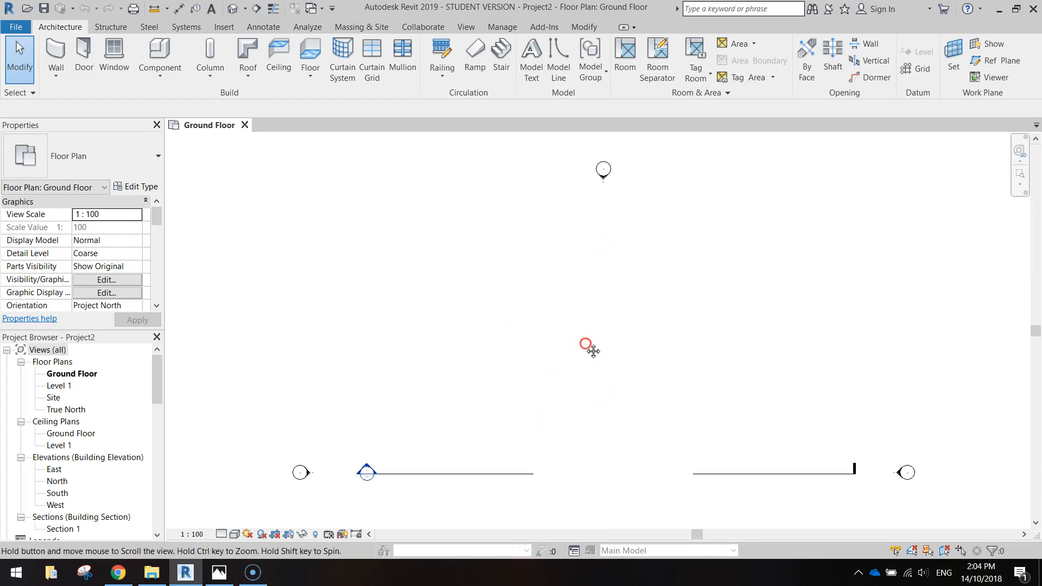
mouse_move(592, 349)
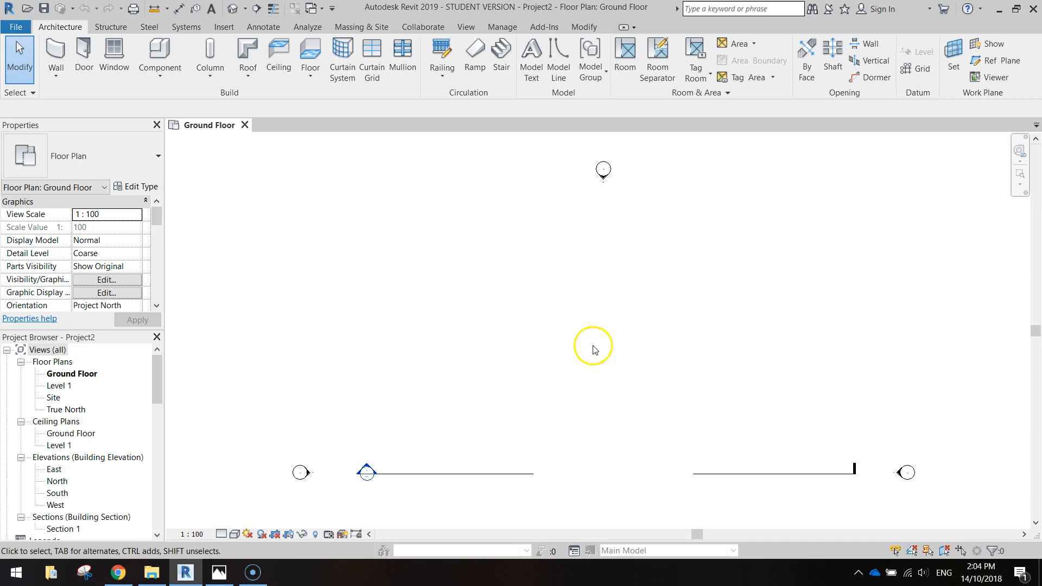
mouse_move(89, 344)
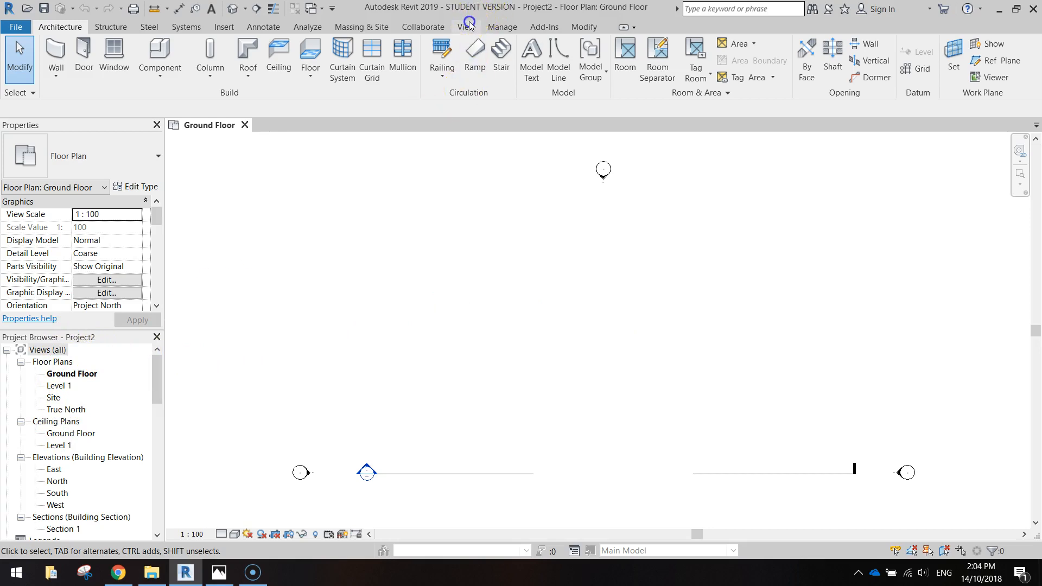
Step: Check in View > User Interface that the Project Browser panel is ticked on
left_click(465, 27)
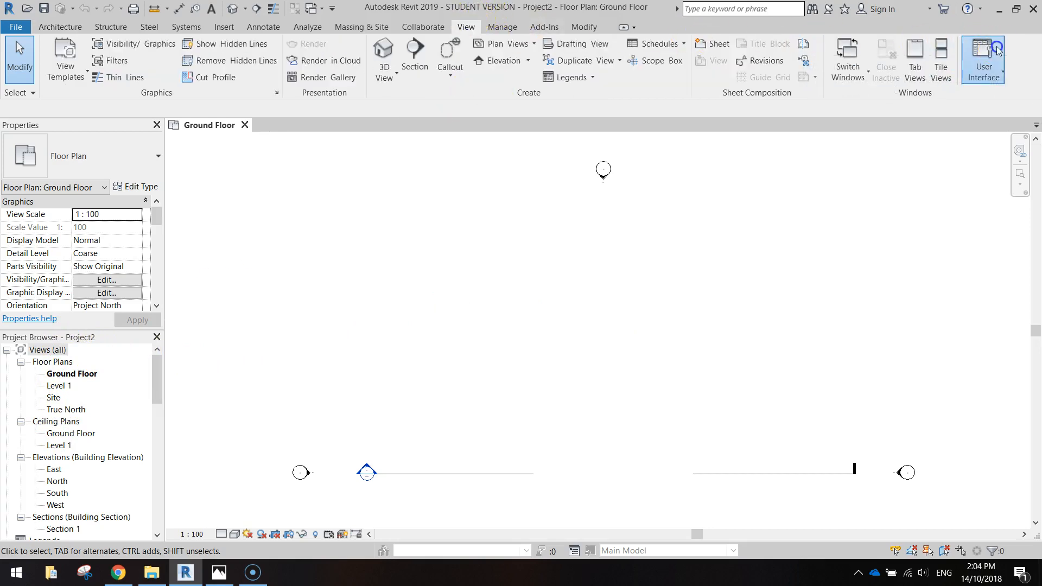
left_click(983, 59)
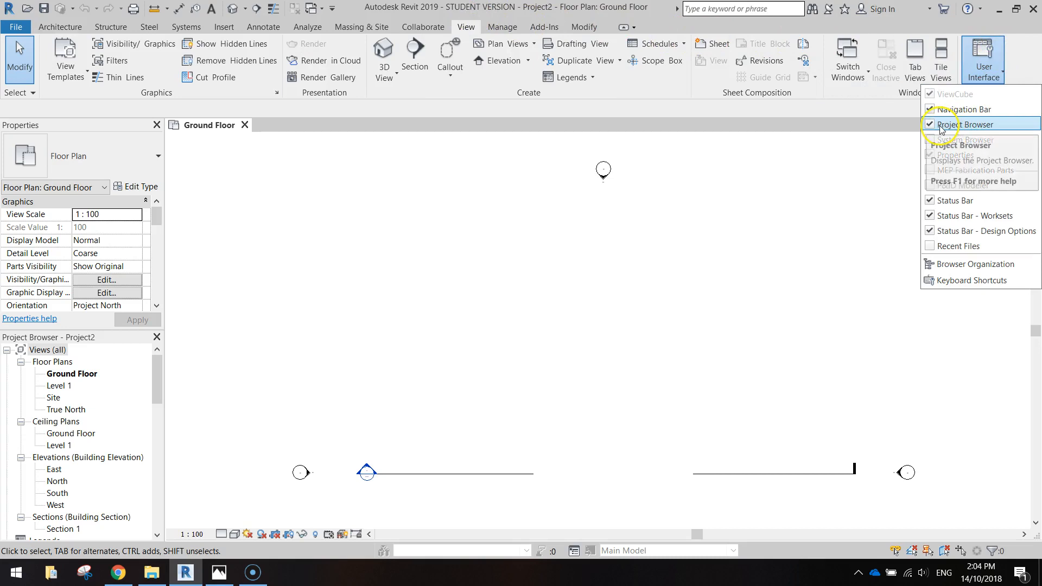
mouse_move(957, 155)
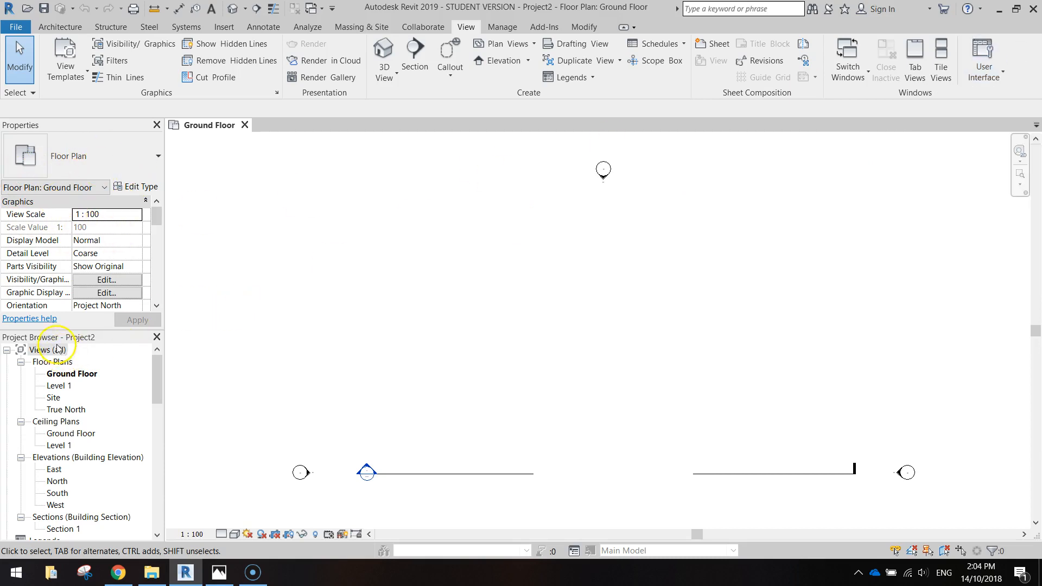
Step: Set Level 1 to 2700 in the East elevation, then close it back to the Ground Floor plan
left_click(87, 457)
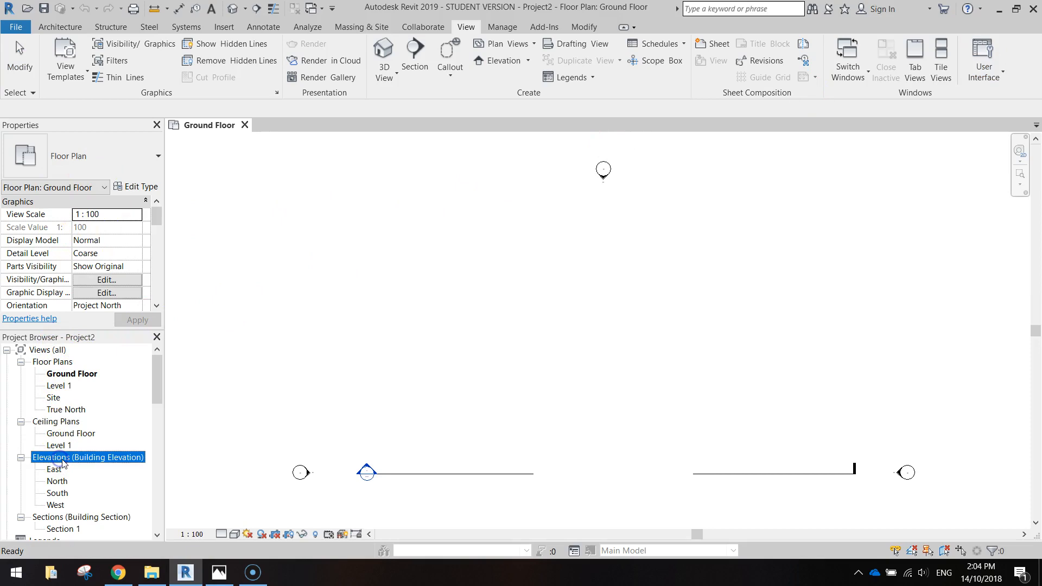
left_click(54, 468)
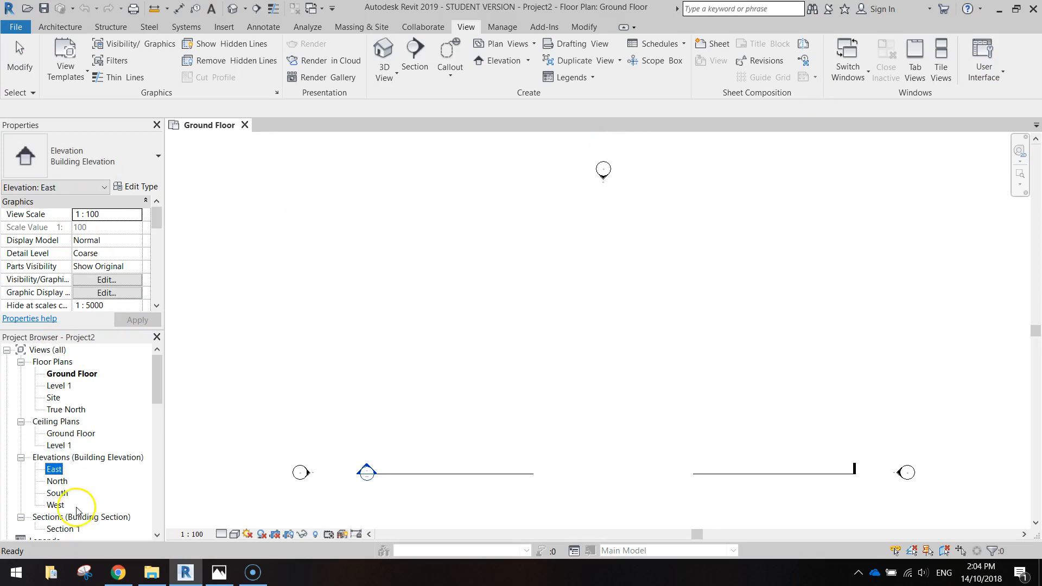
double_click(54, 469)
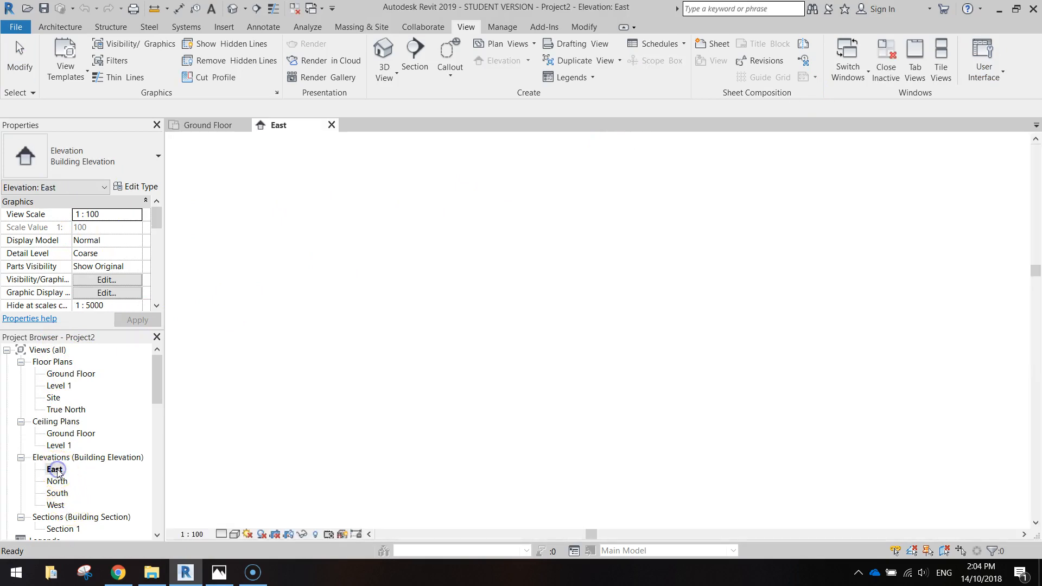
double_click(55, 468)
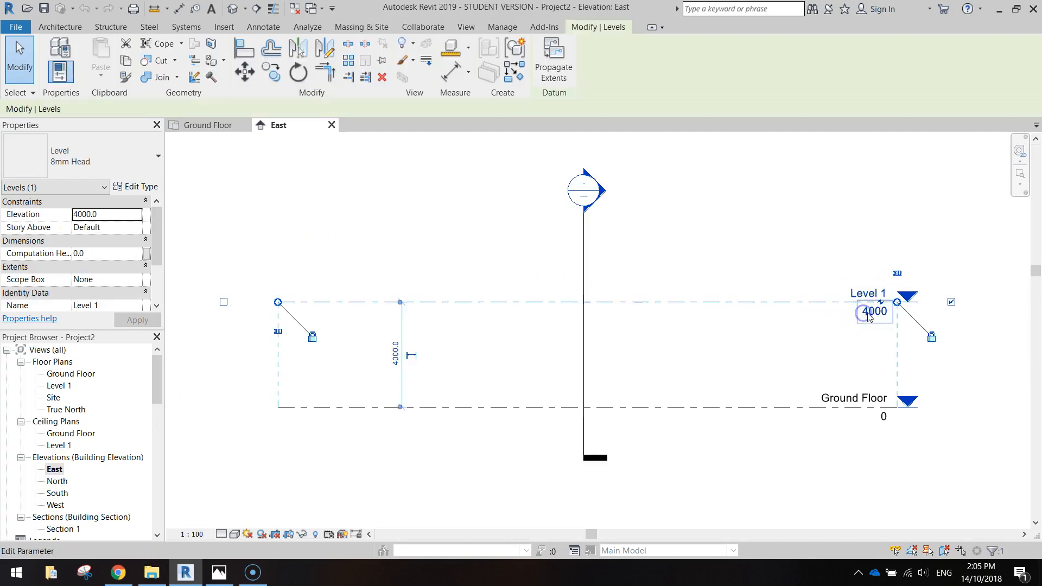
type("27")
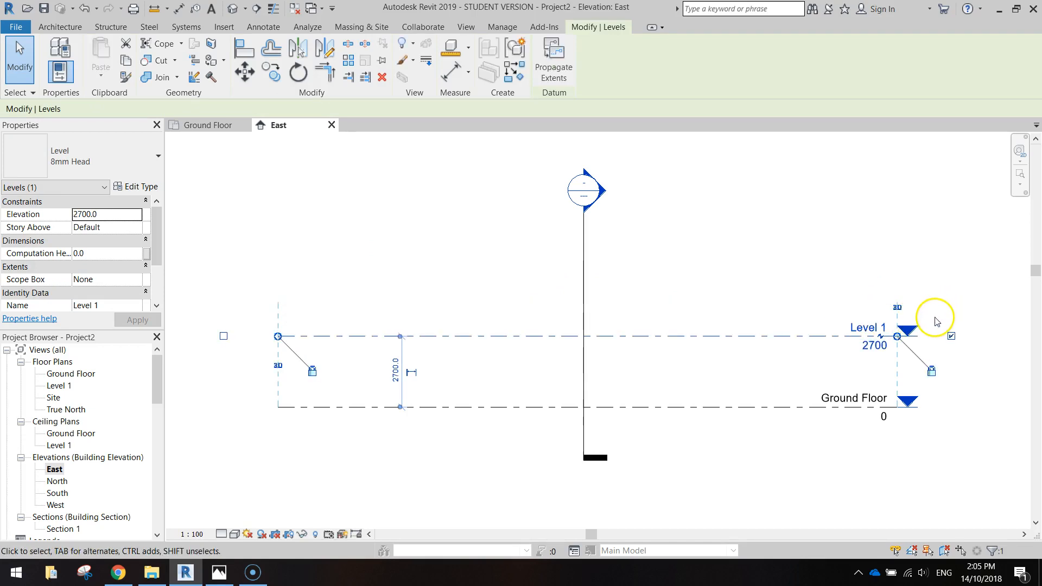
mouse_move(331, 125)
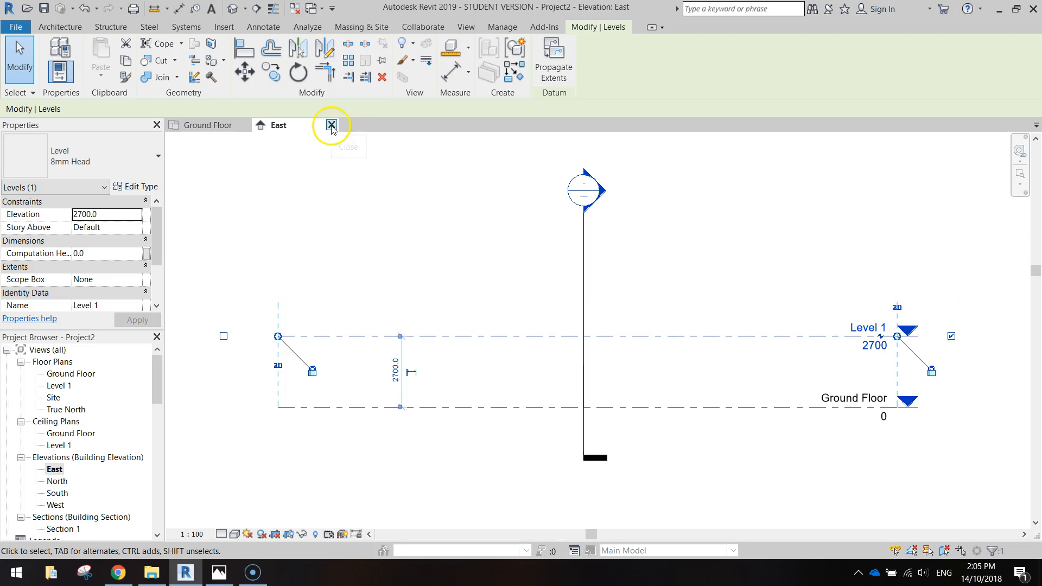
left_click(331, 125)
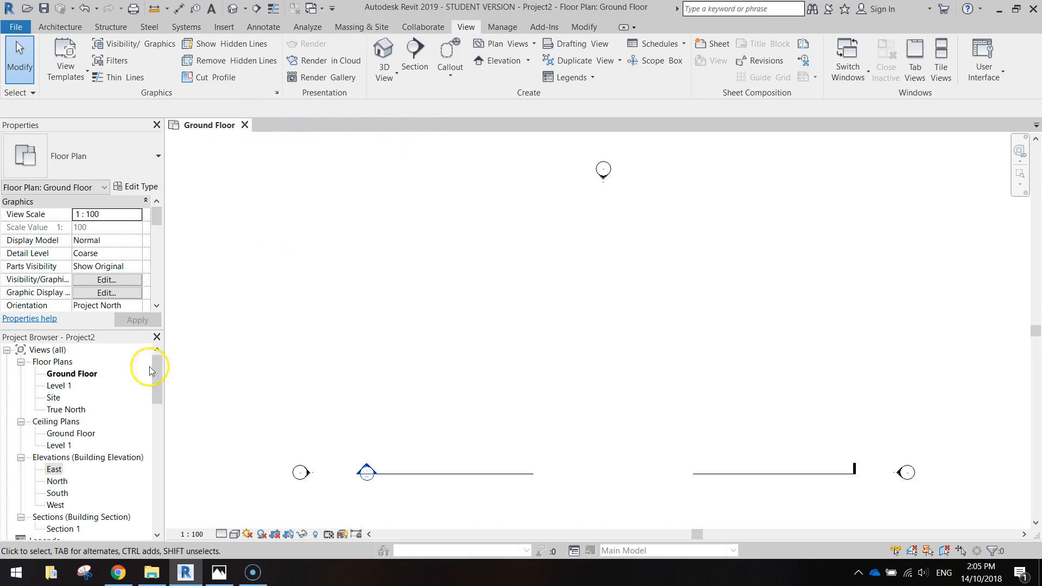
left_click(71, 373)
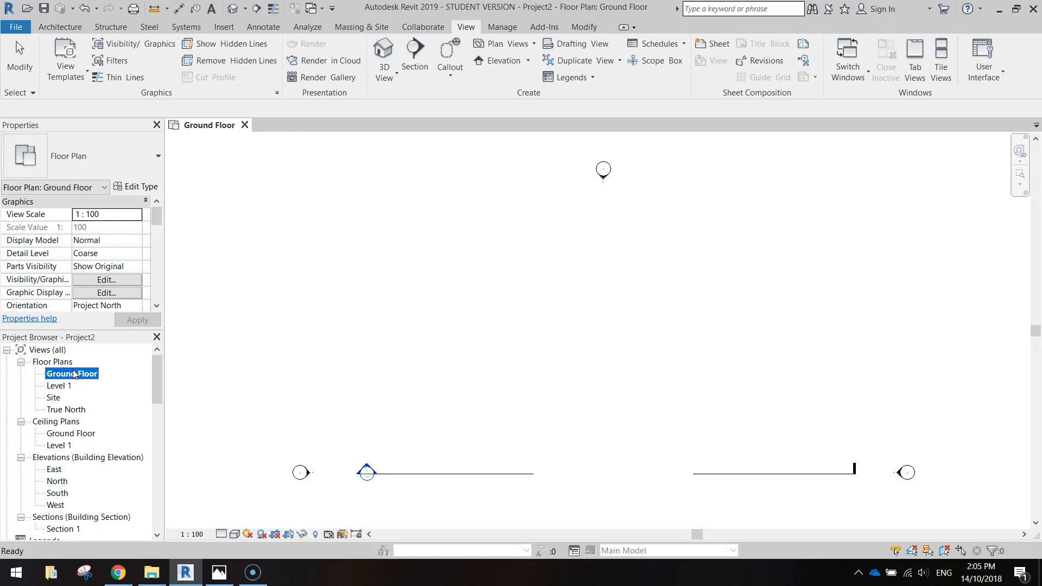
mouse_move(72, 374)
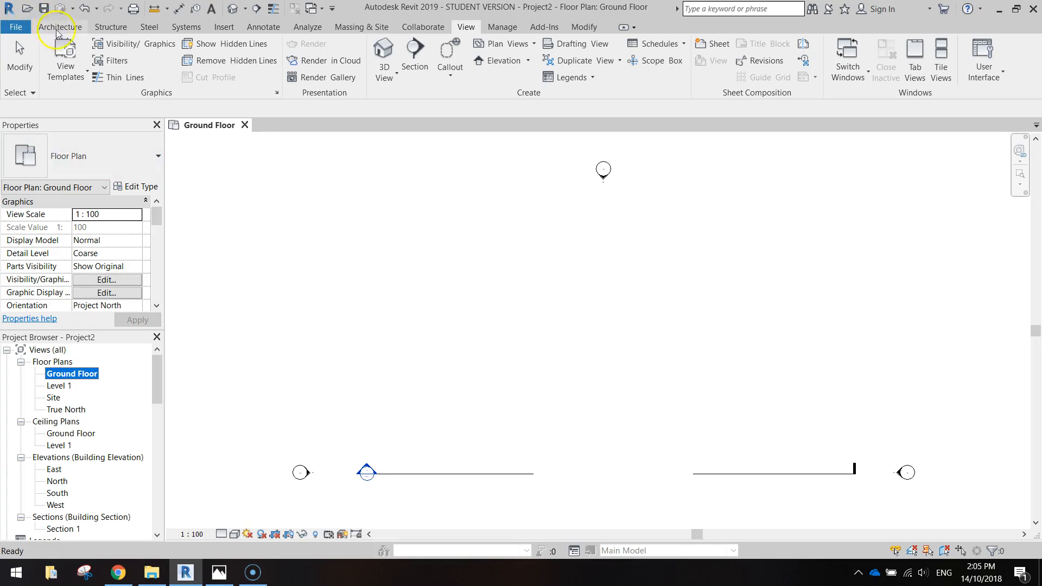
Step: Start the Wall tool with unconnected height 2700 and location line Finish Face: Exterior
left_click(60, 27)
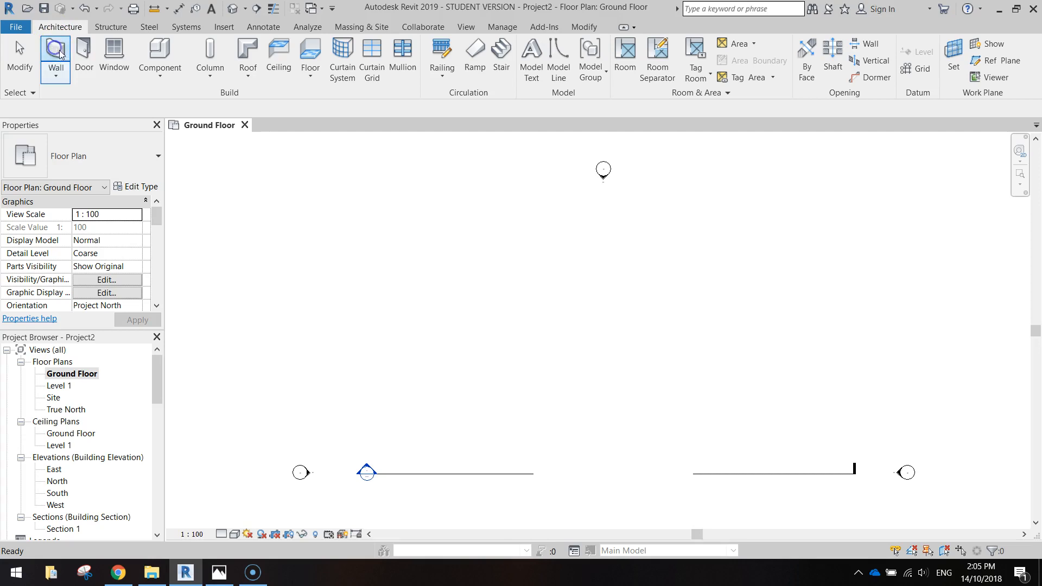
left_click(55, 57)
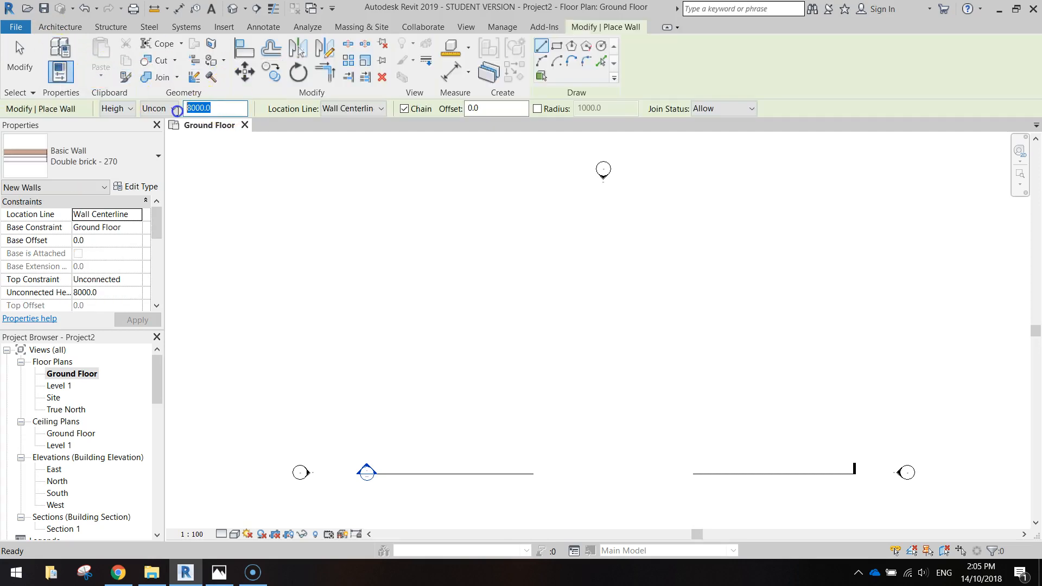
type("2")
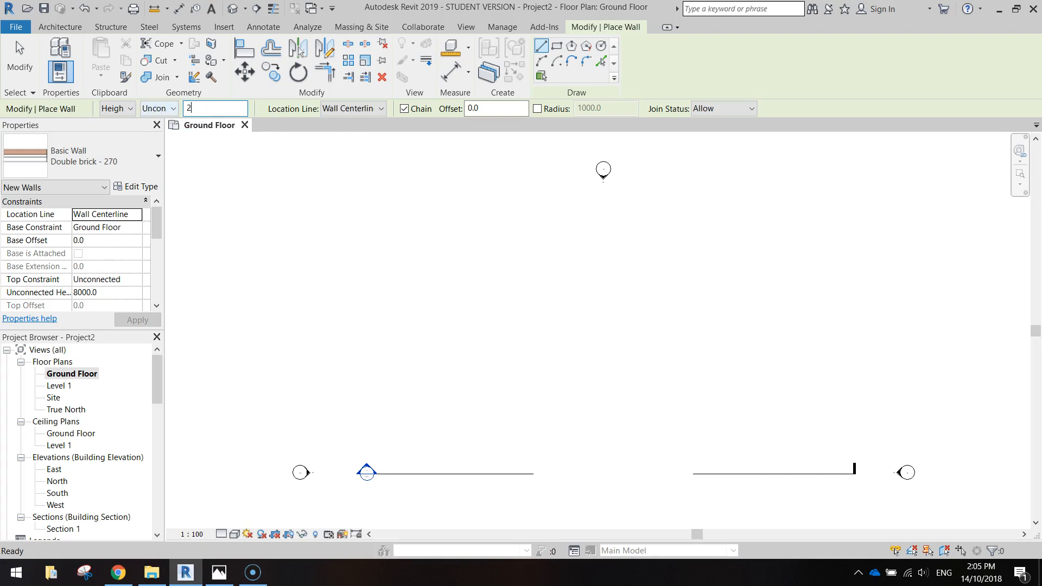
type("700.0")
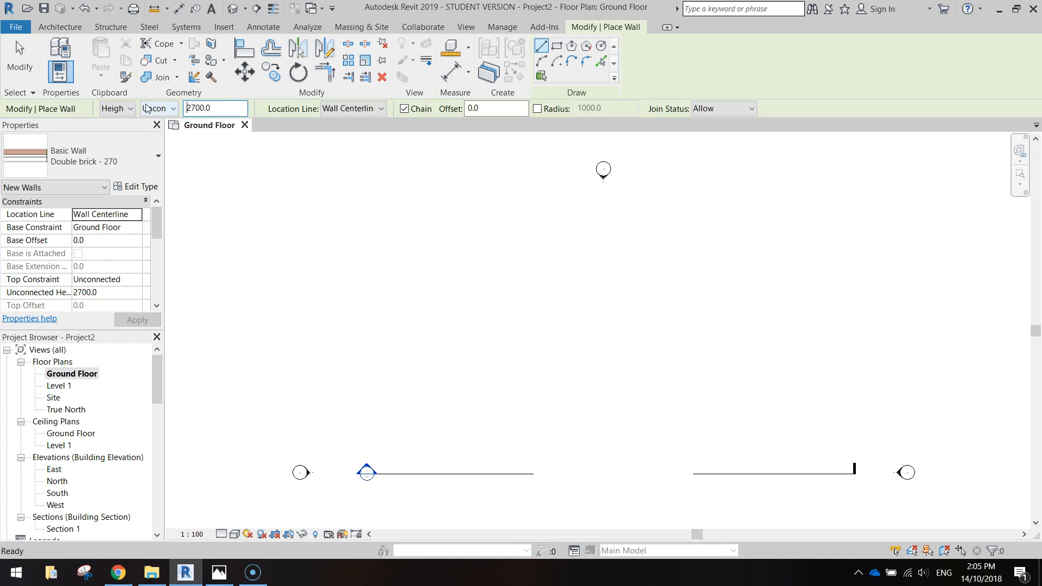
mouse_move(272, 115)
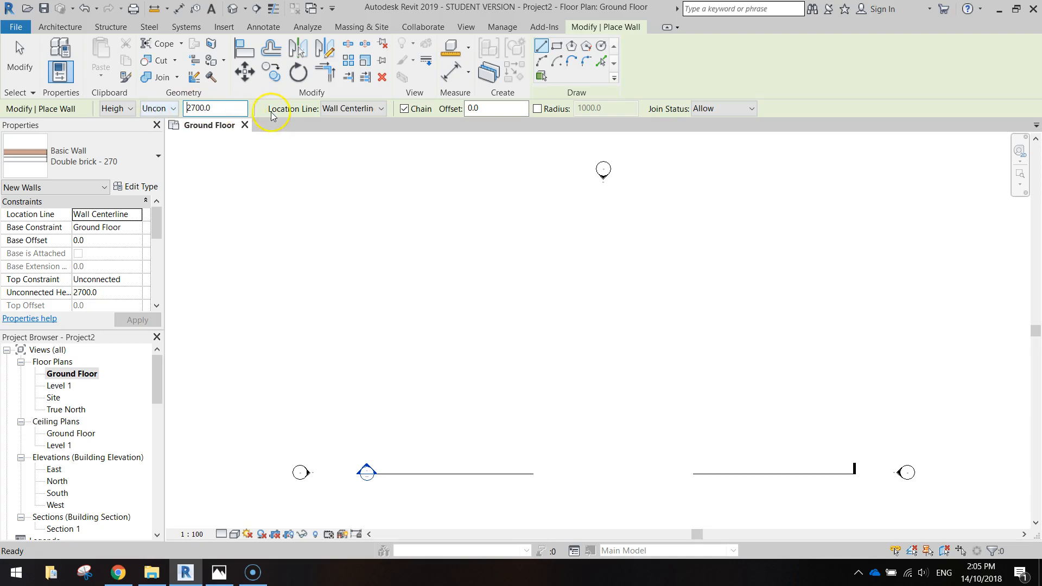
left_click(379, 109)
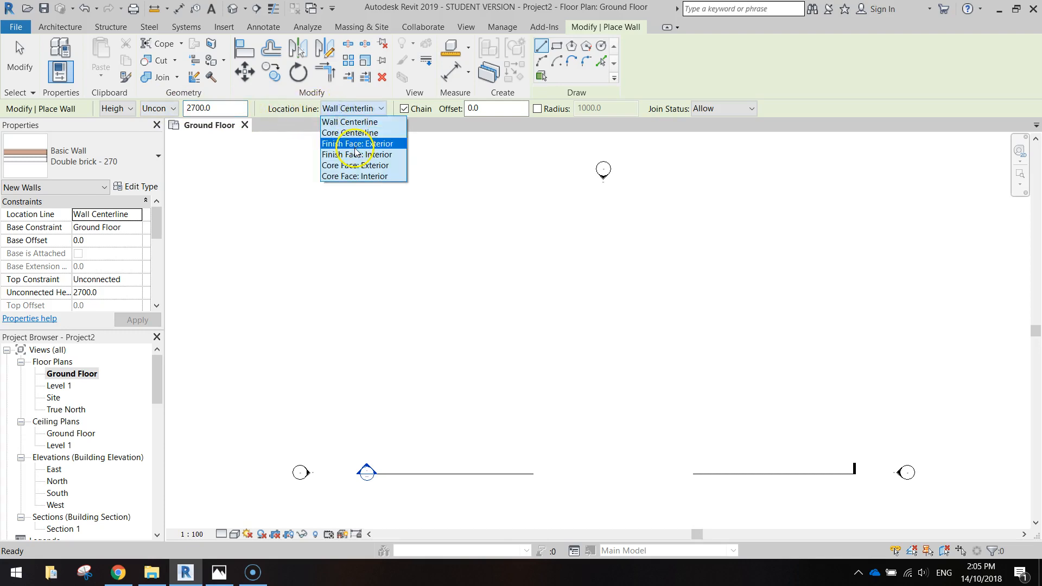
left_click(359, 142)
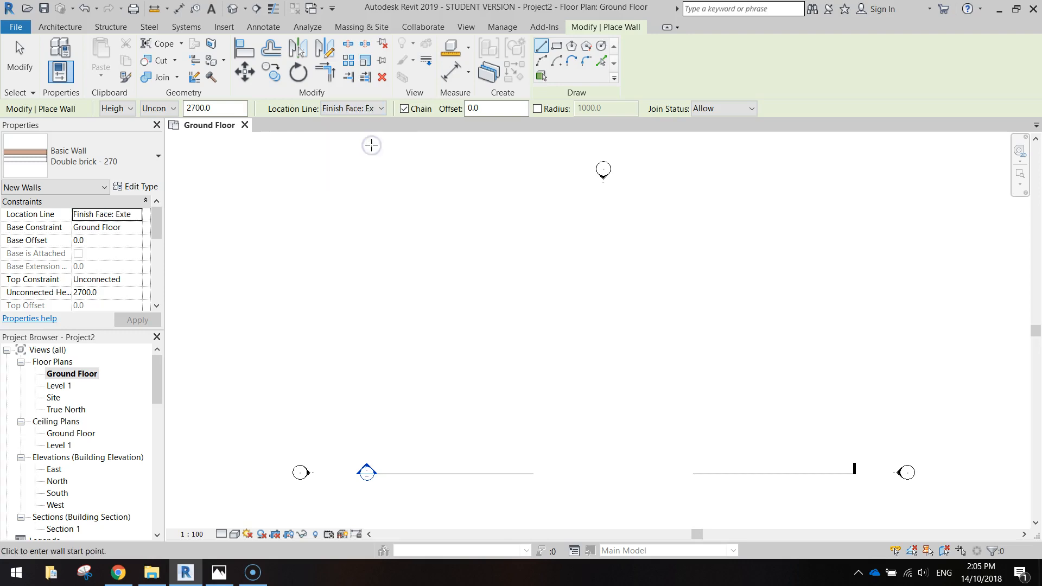
mouse_move(35, 157)
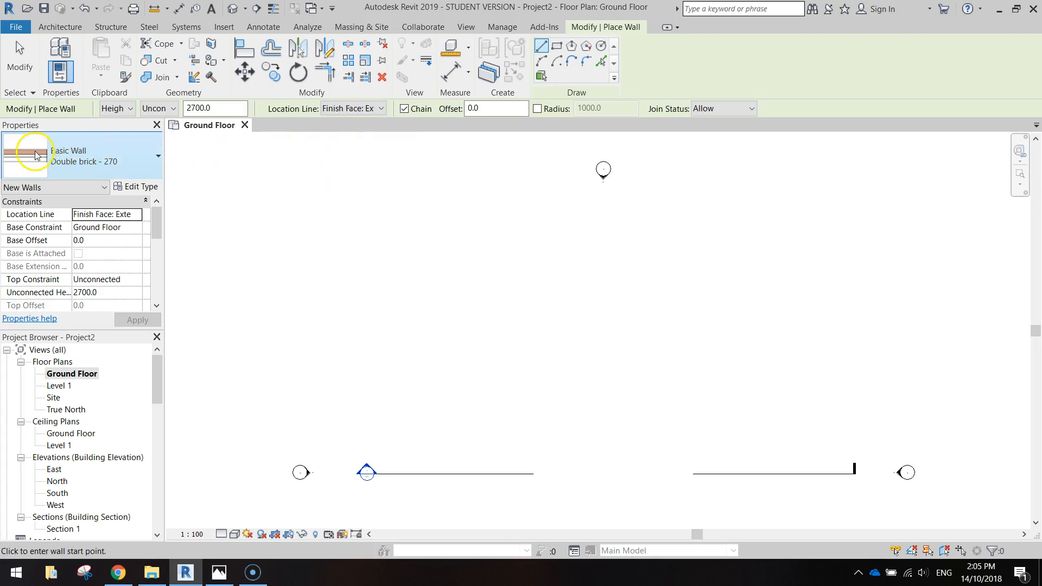
left_click(158, 156)
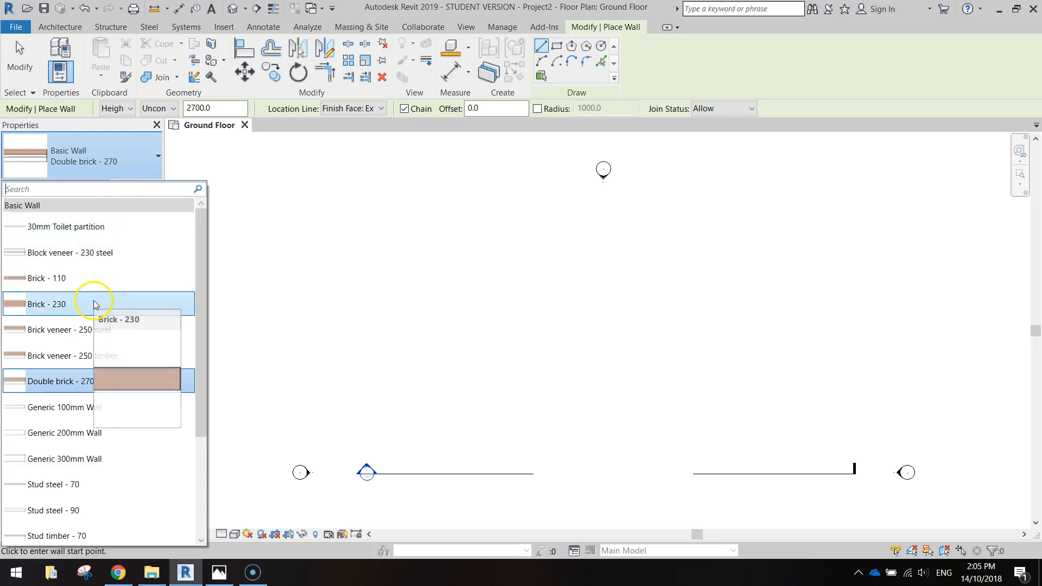
mouse_move(104, 356)
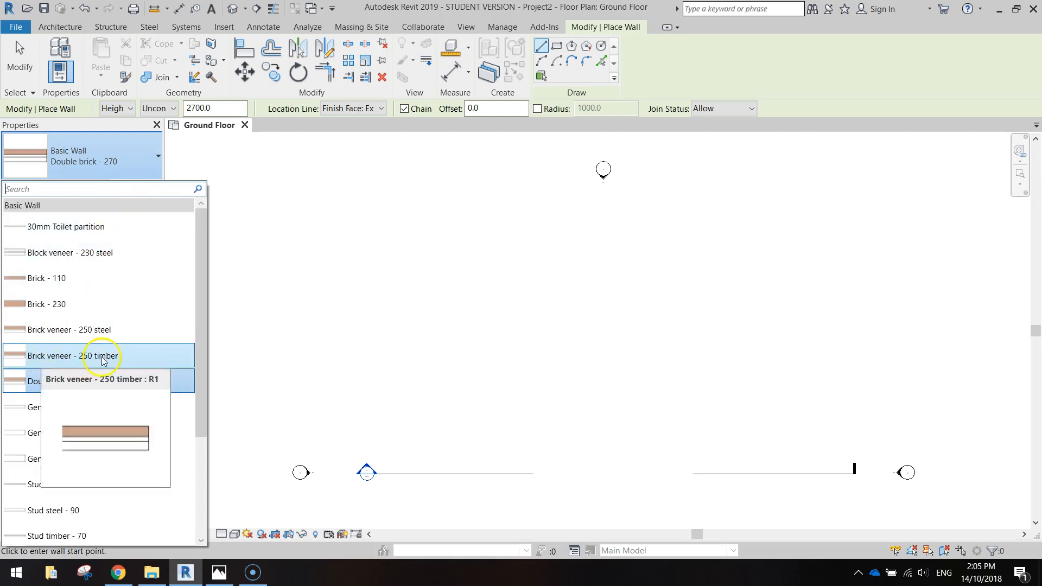
mouse_move(130, 331)
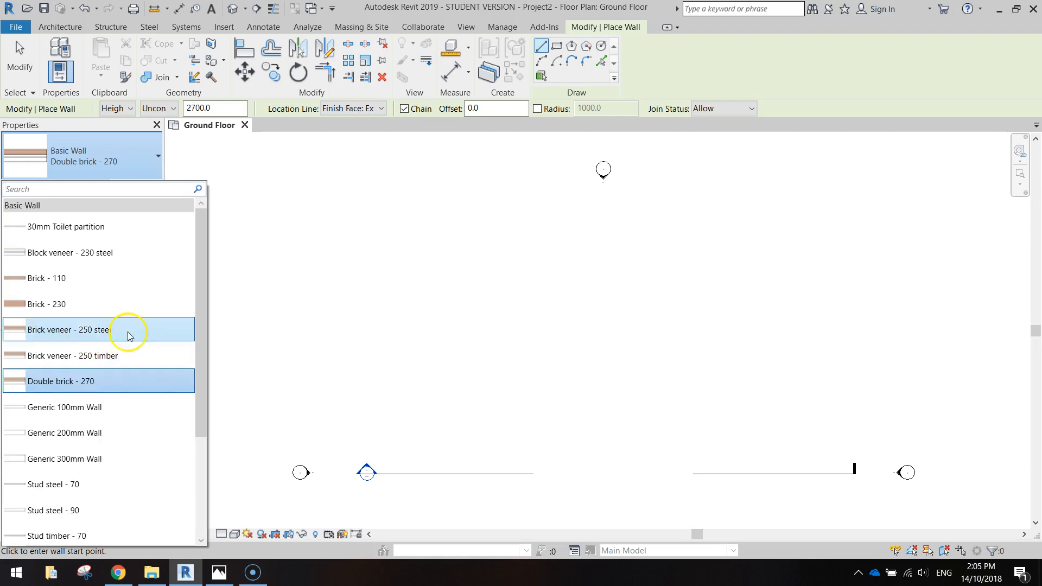
mouse_move(103, 335)
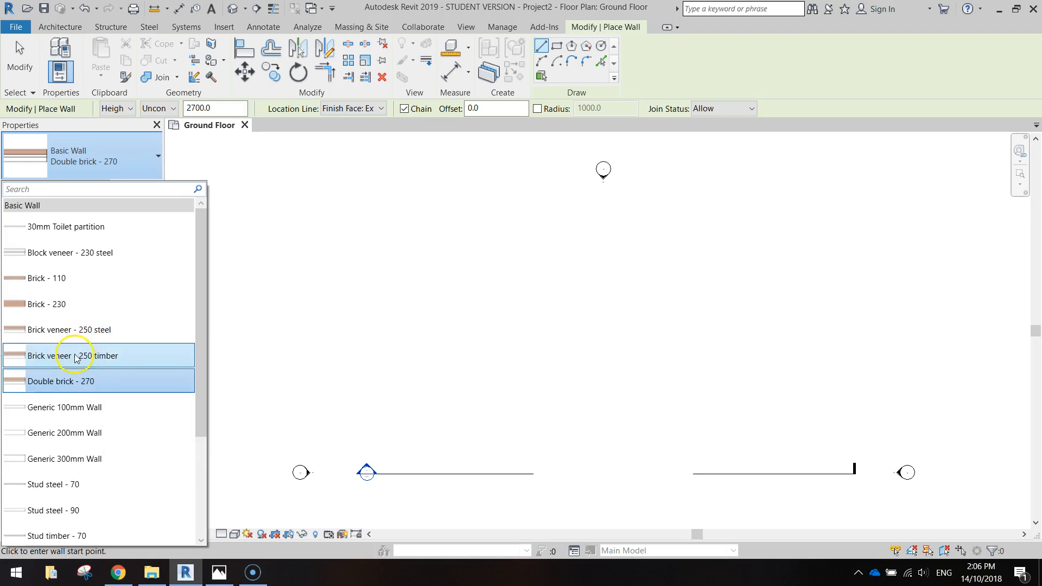
Step: Choose Brick veneer - 250 timber from the Type Selector list
left_click(78, 355)
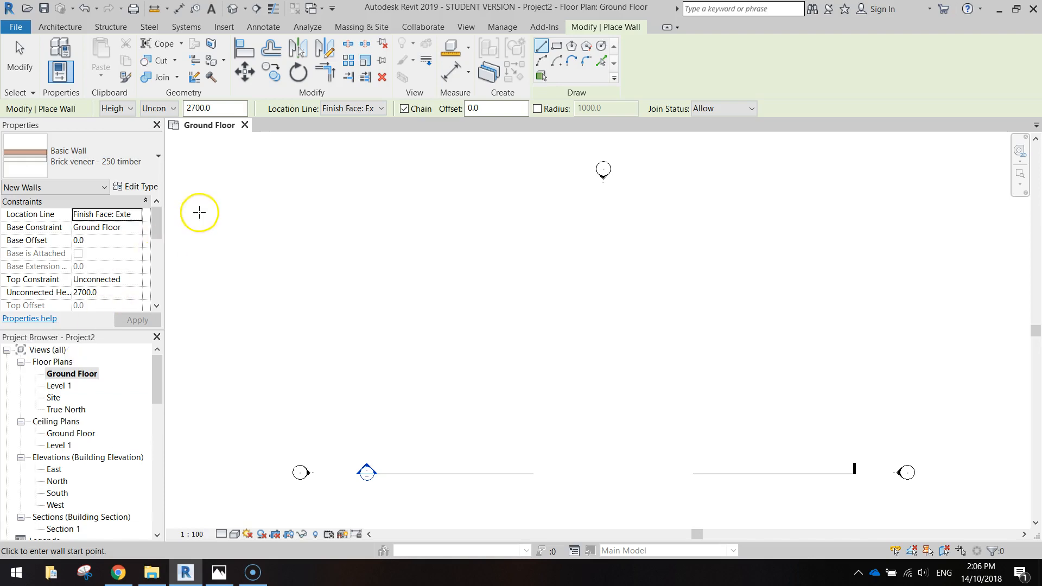
mouse_move(130, 169)
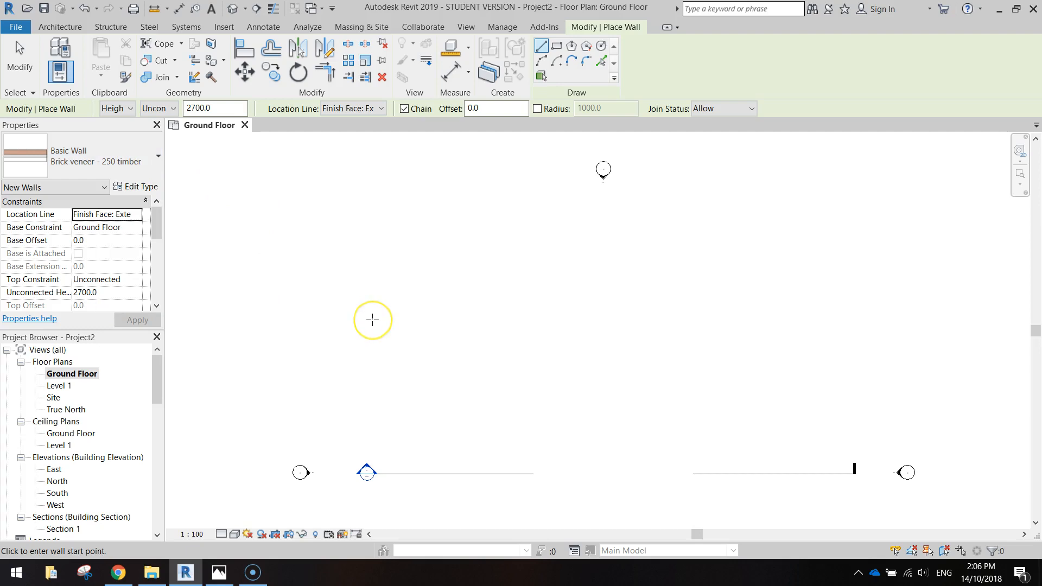
mouse_move(380, 325)
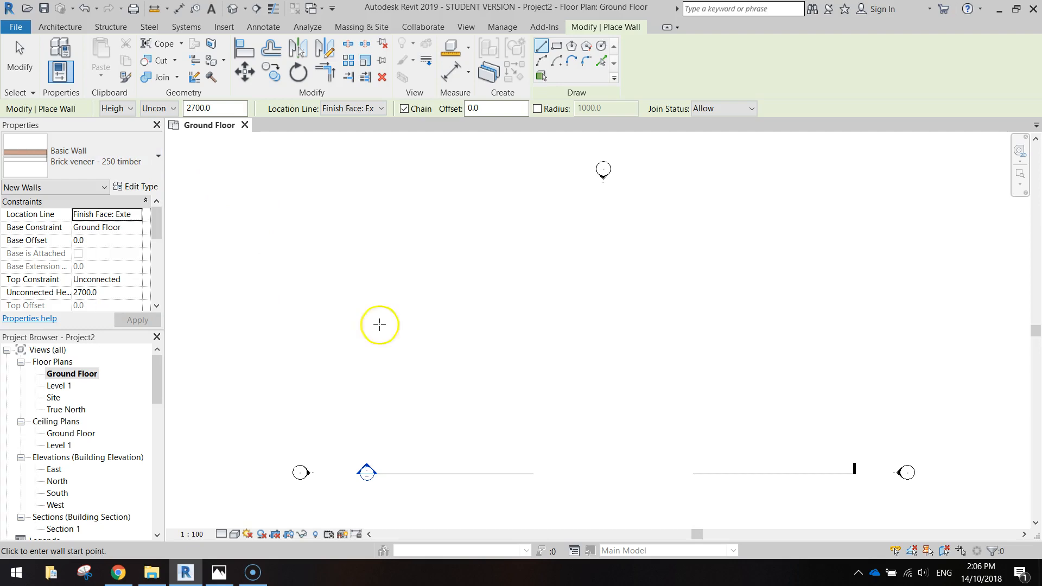
mouse_move(724, 417)
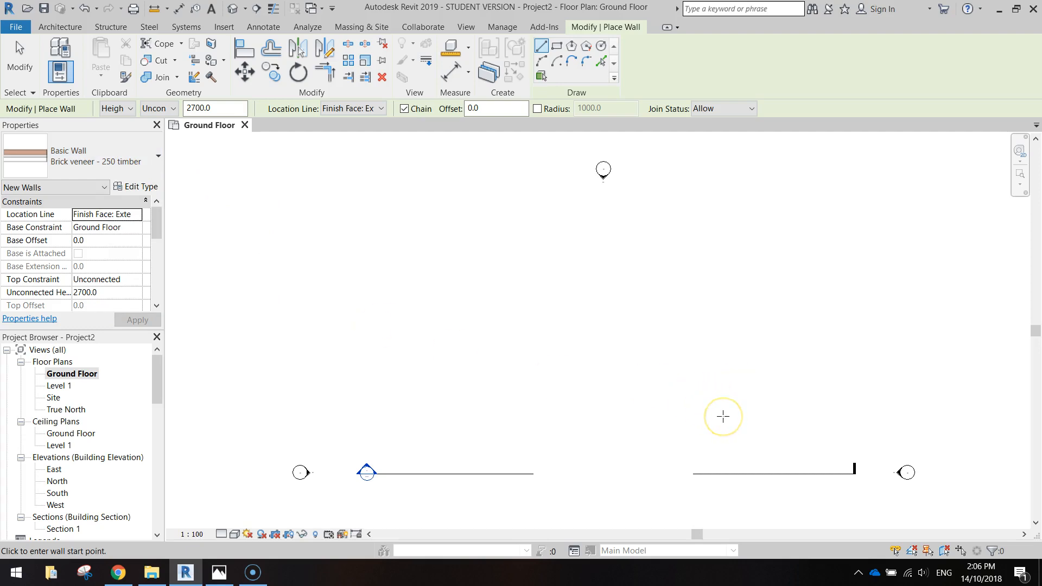
mouse_move(735, 420)
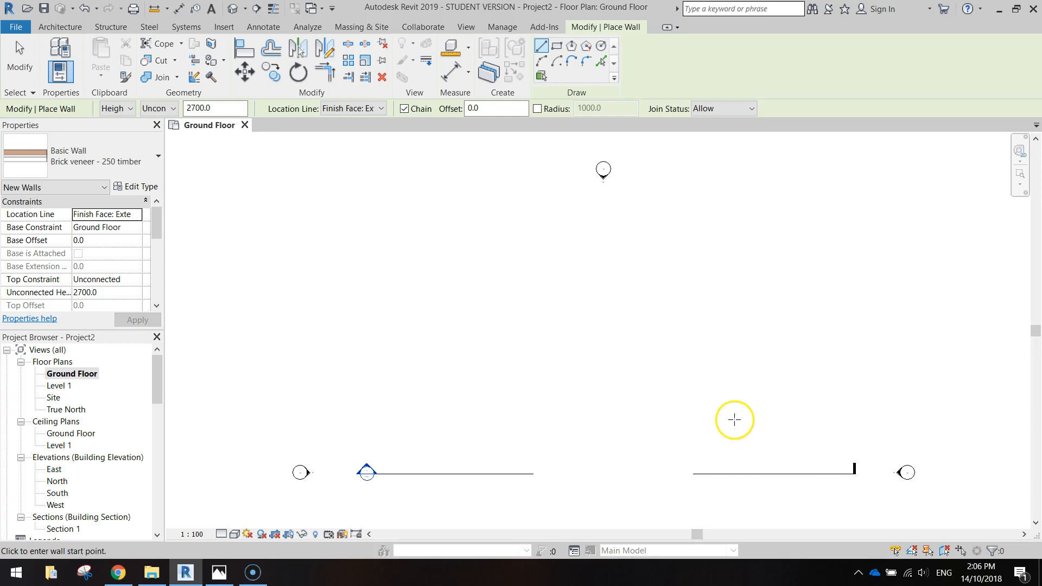
Step: Chain wall segments of 59, 100, 3200, 3200 and 350 and close the loop at the starting corner
left_click(735, 420)
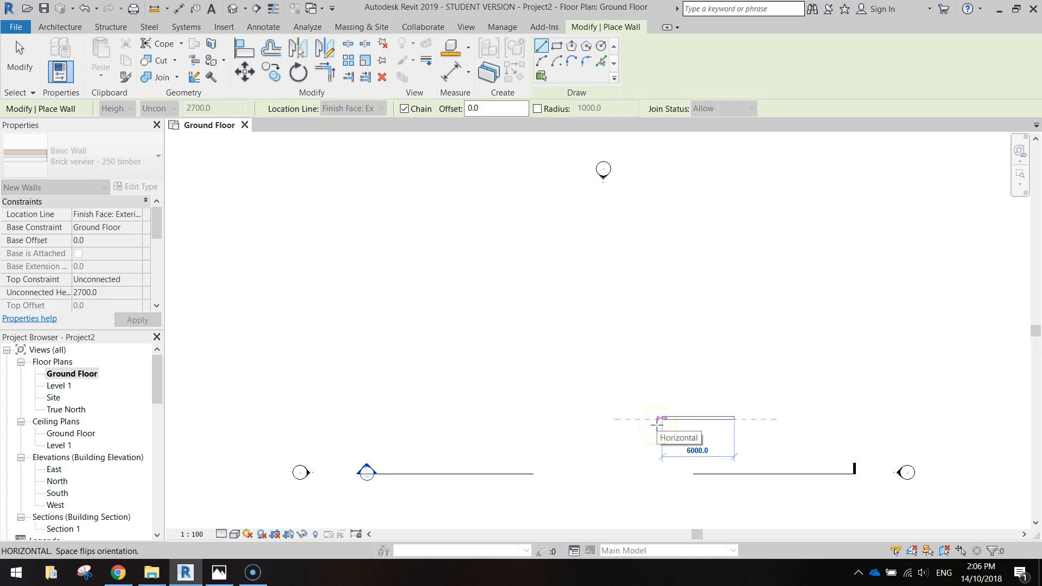
type("59")
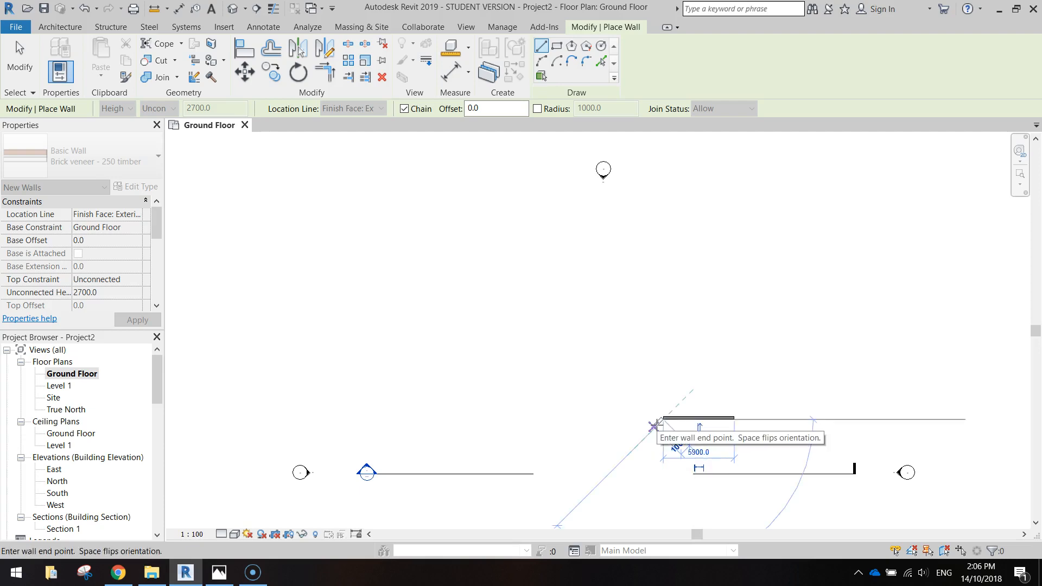
mouse_move(663, 395)
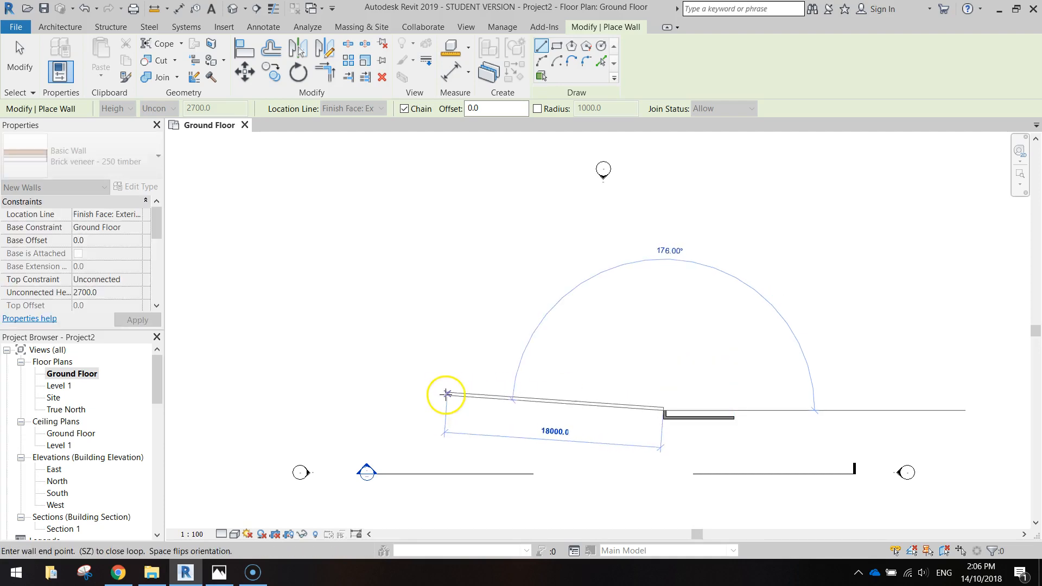
type("100")
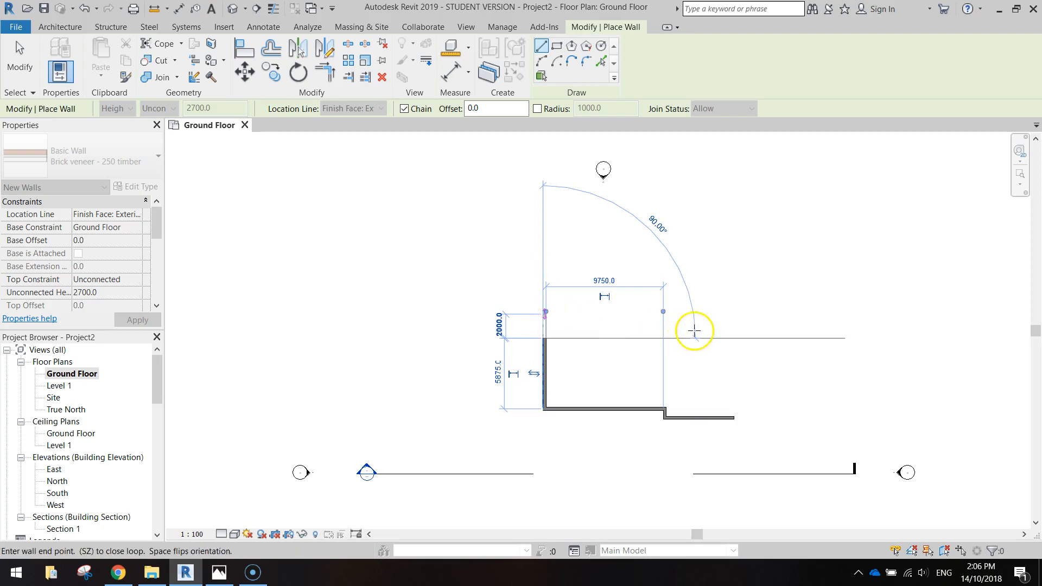
type("3200")
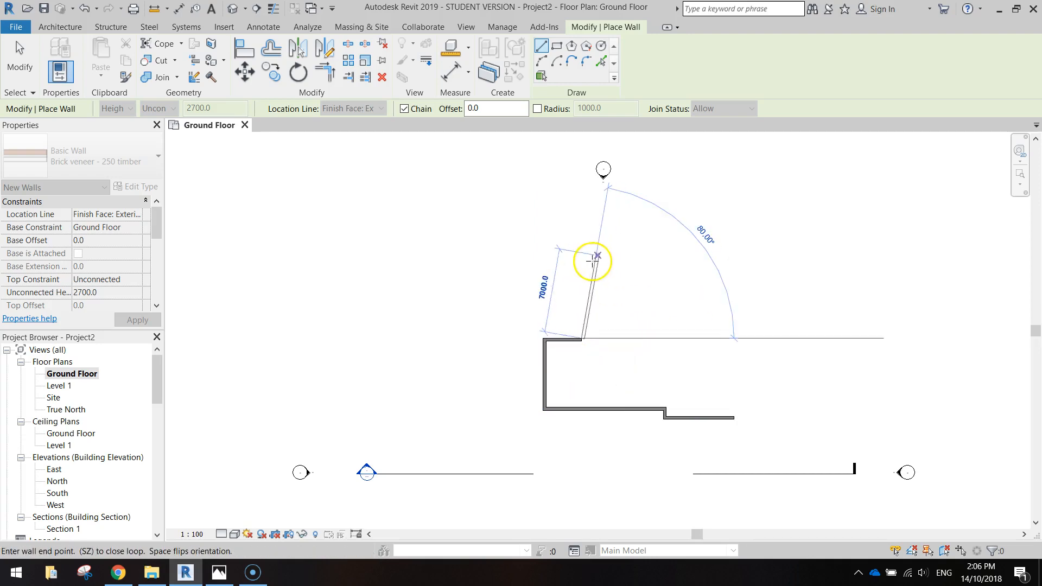
type("3200")
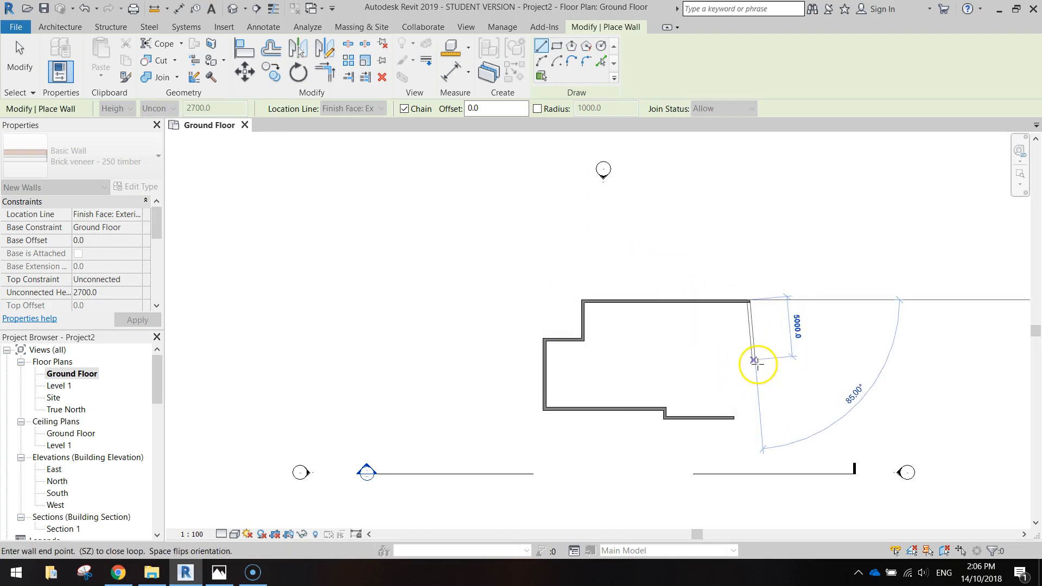
type("350")
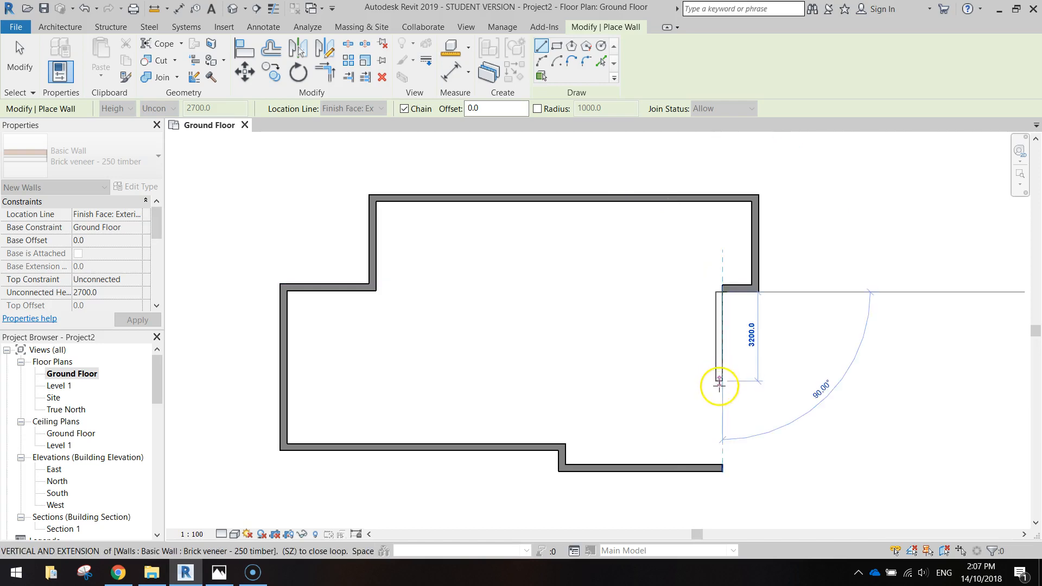
left_click(720, 468)
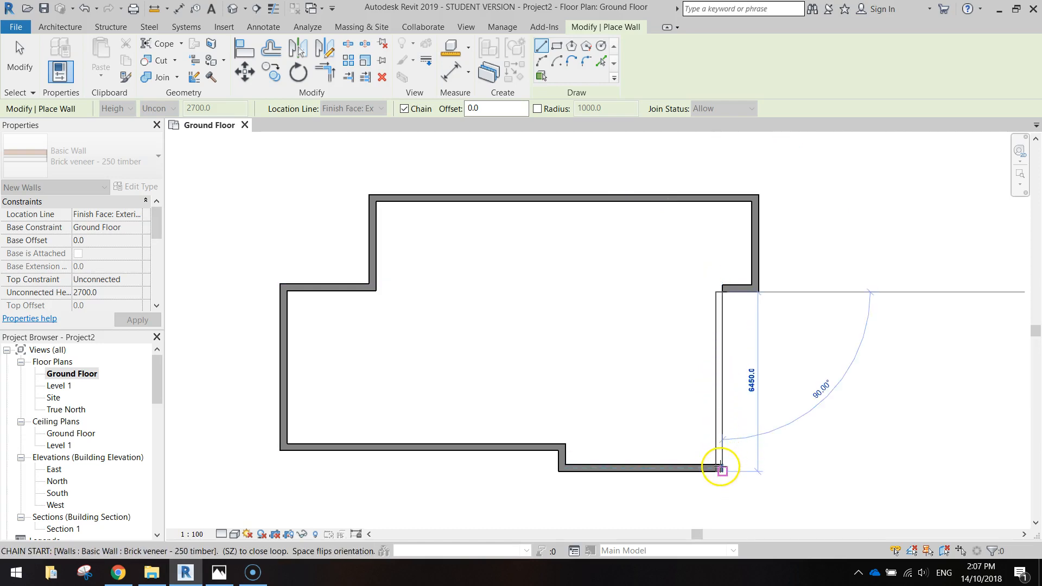
left_click(721, 467)
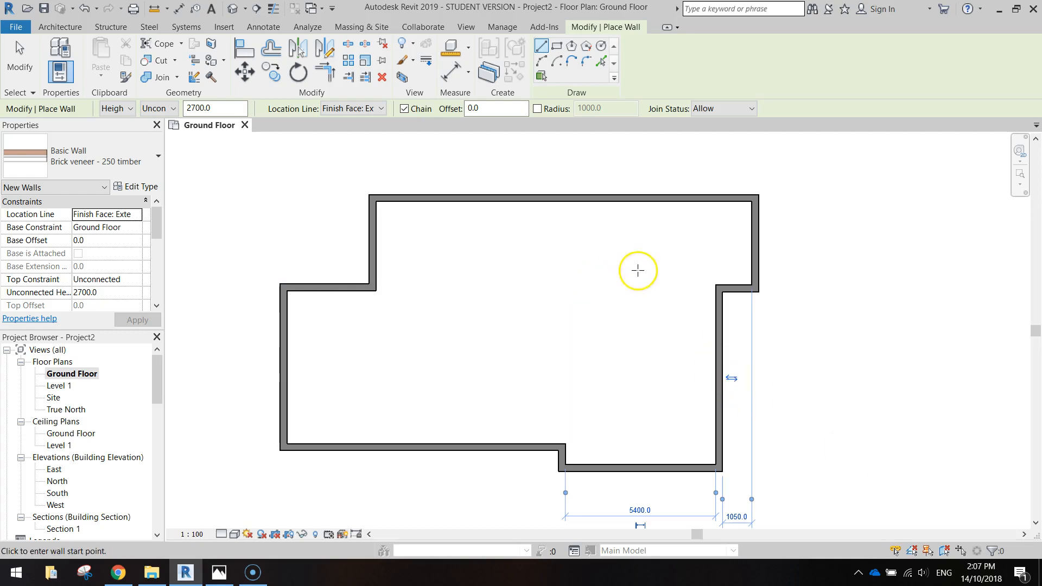
mouse_move(586, 210)
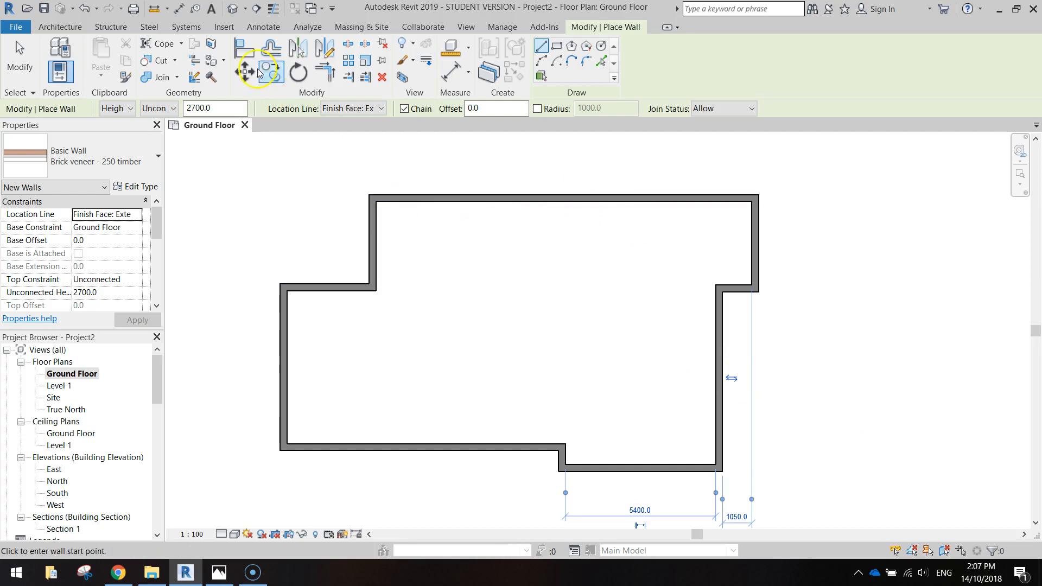
mouse_move(232, 9)
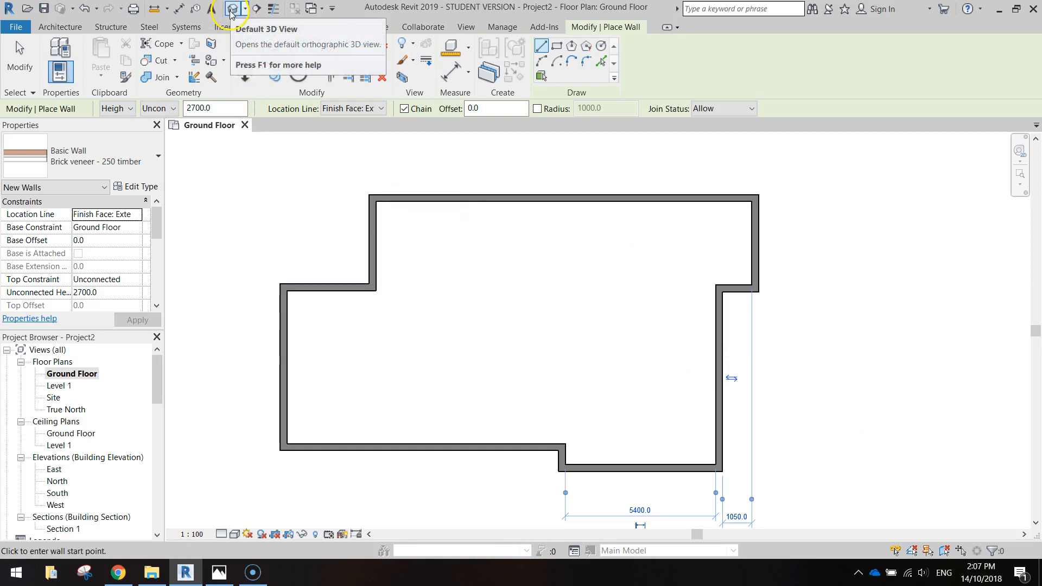
Step: Show the model in the Default 3D View from the Quick Access Toolbar
left_click(233, 9)
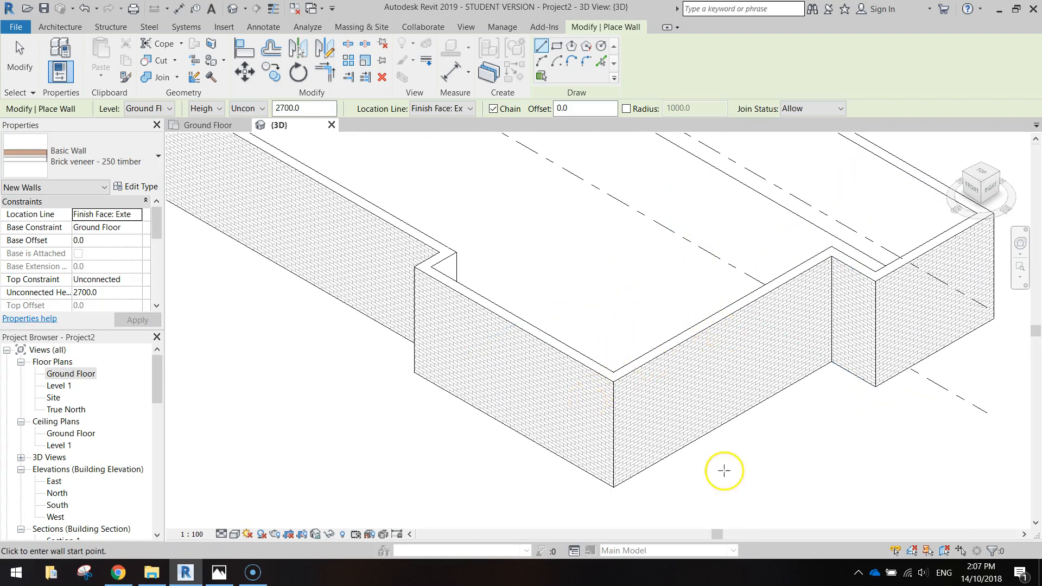
mouse_move(822, 525)
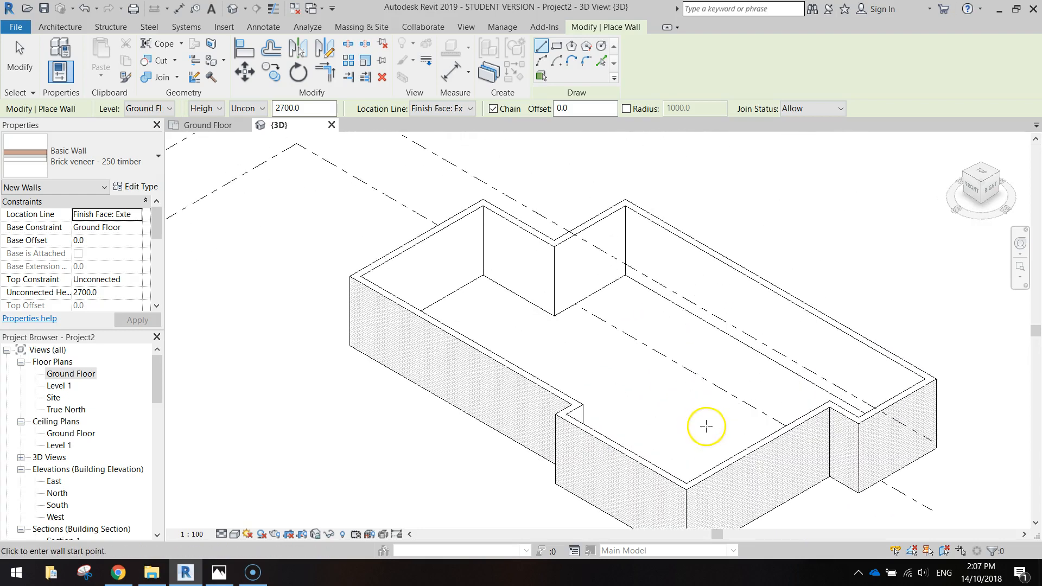
mouse_move(746, 423)
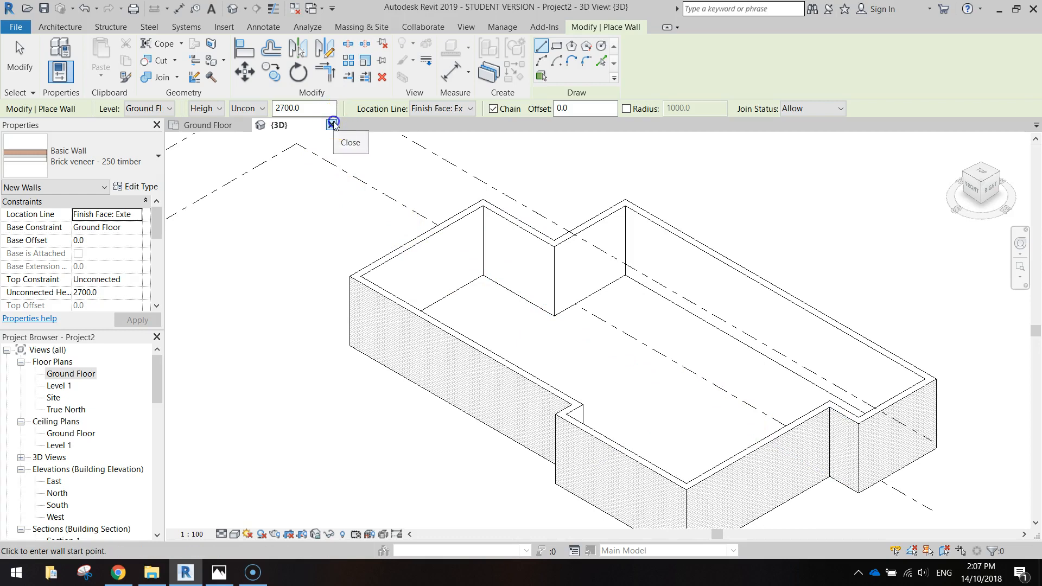
Step: Close the {3D} view to return to the Ground Floor plan
double_click(71, 373)
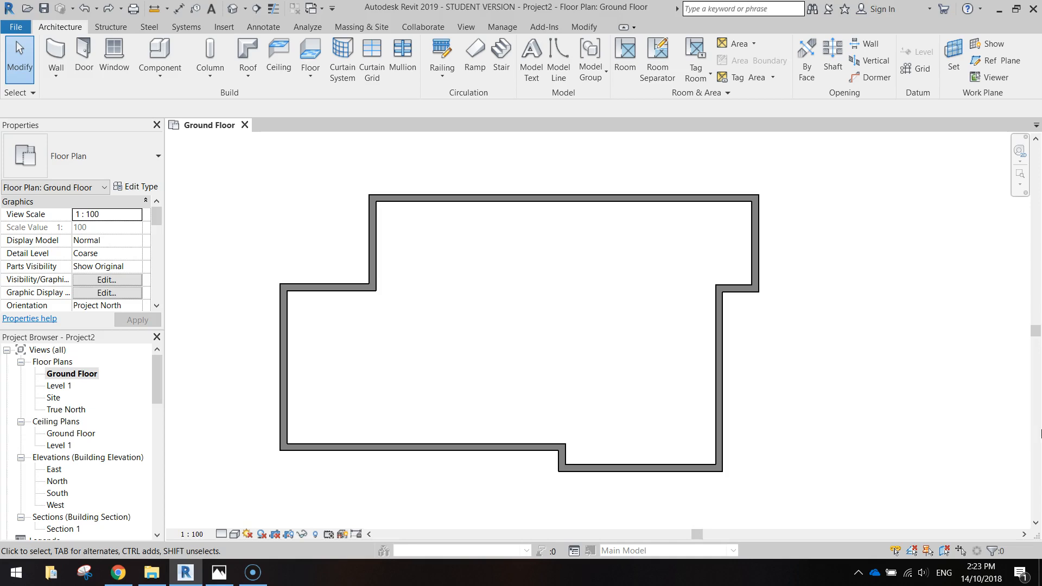
mouse_move(36, 544)
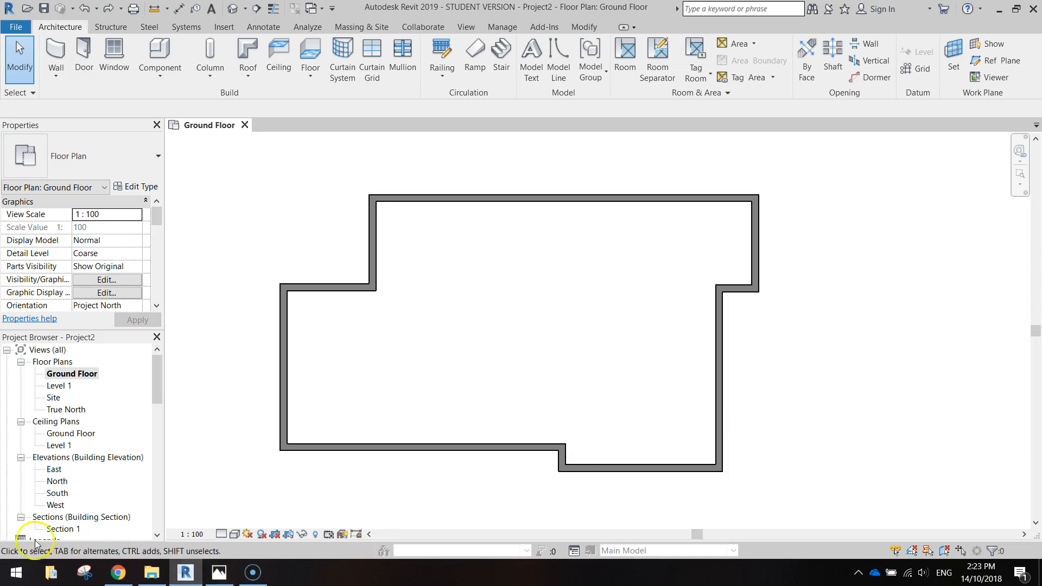